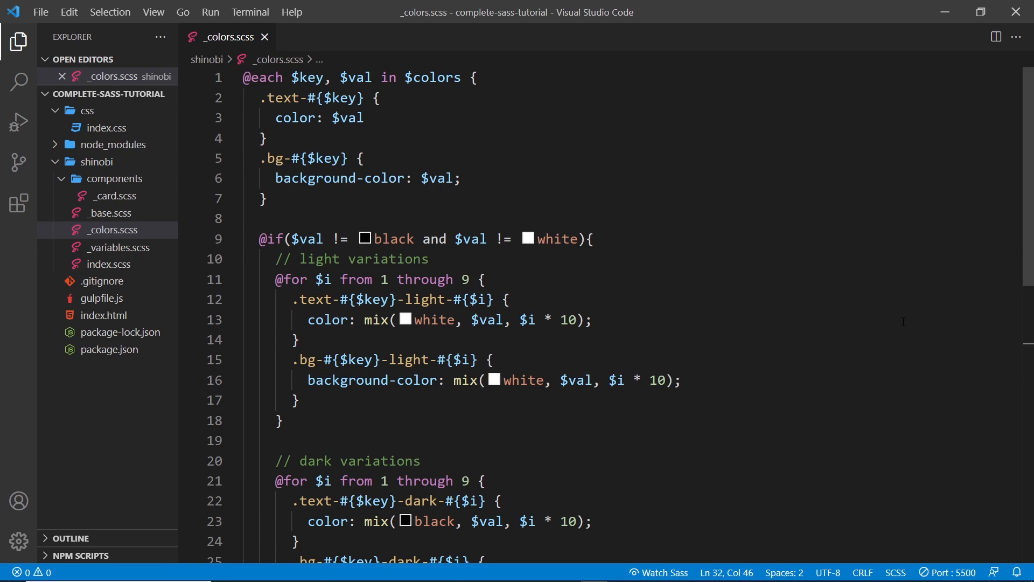
# - Add a trial text-hover-purple class after text-primary on index.html's primary span
pyautogui.scroll(-3)
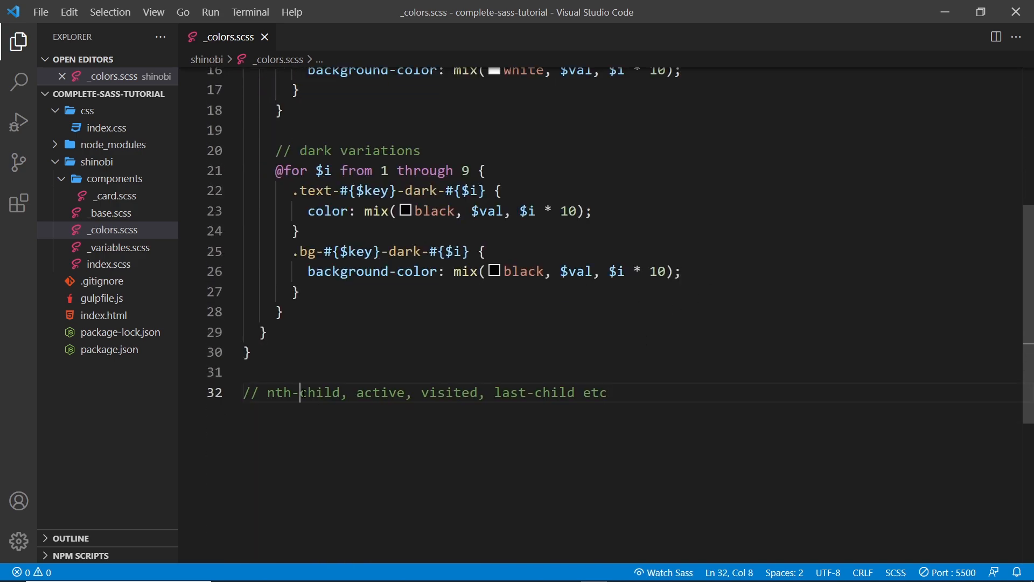
pyautogui.click(558, 392)
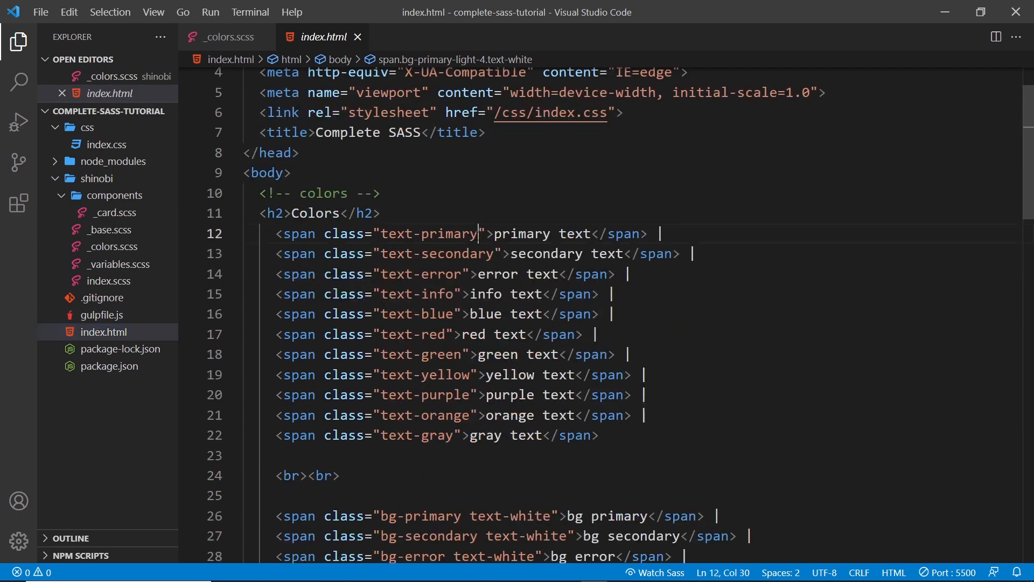
pyautogui.doubleClick(429, 233)
pyautogui.write(' text')
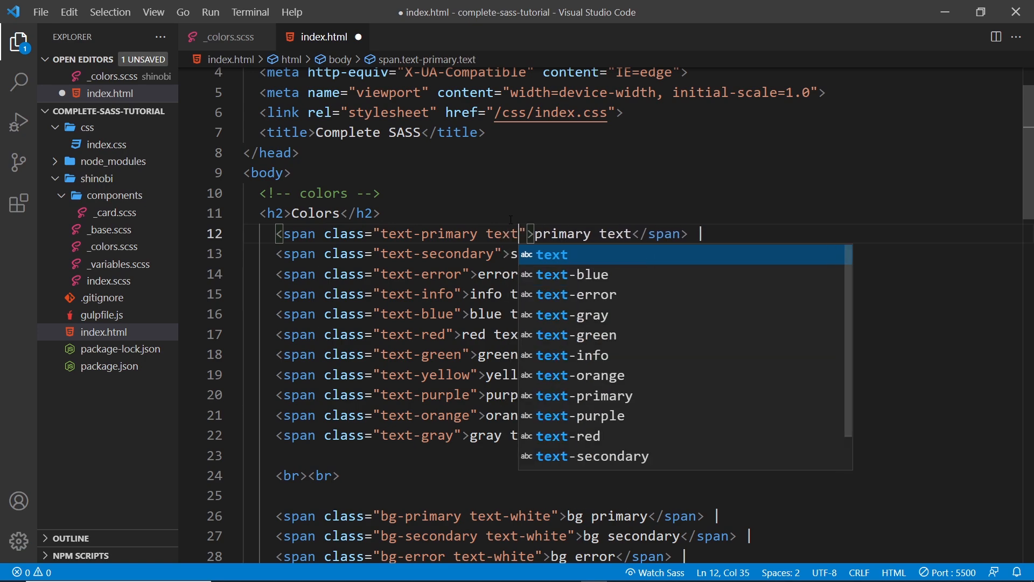
pyautogui.write('-hover-')
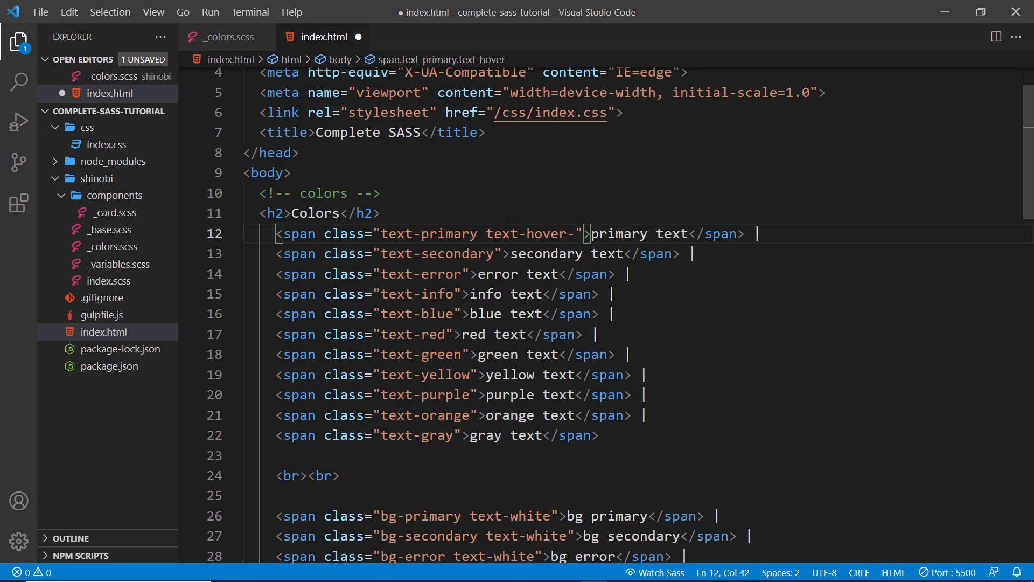
pyautogui.write('p')
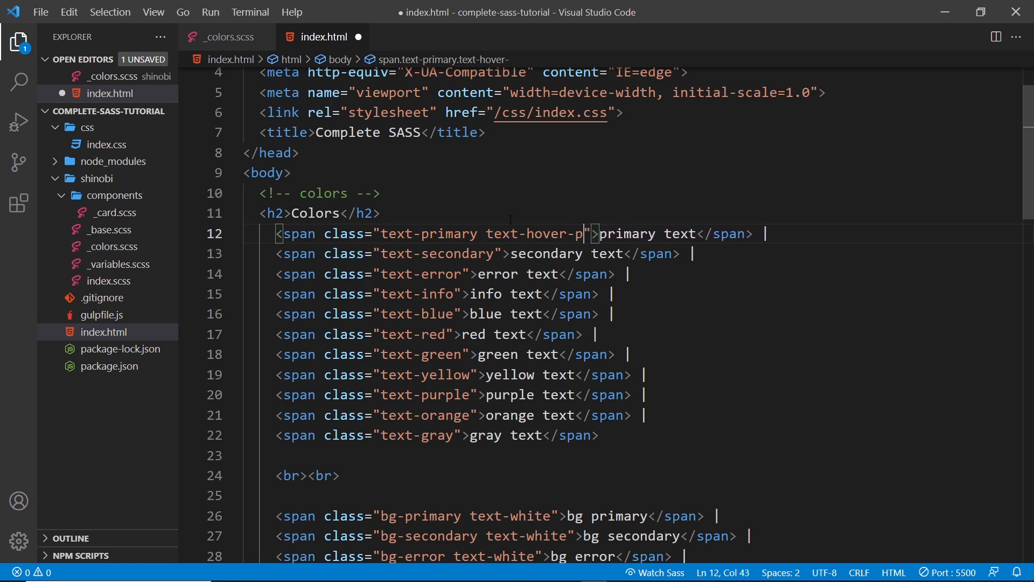
pyautogui.write('urple')
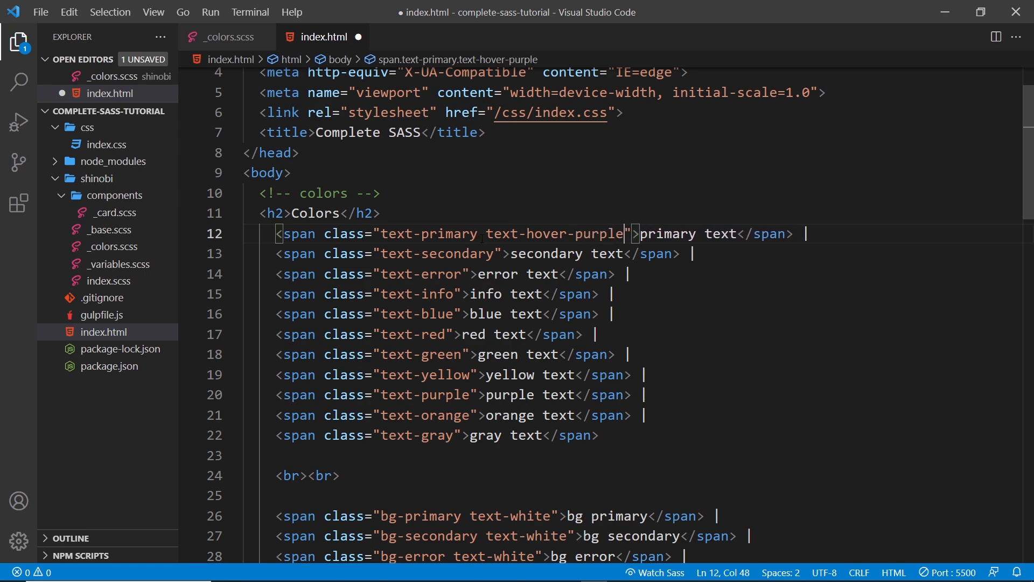
# - Delete the trial text-hover-purple class and return to _colors.scss
pyautogui.doubleClick(437, 233)
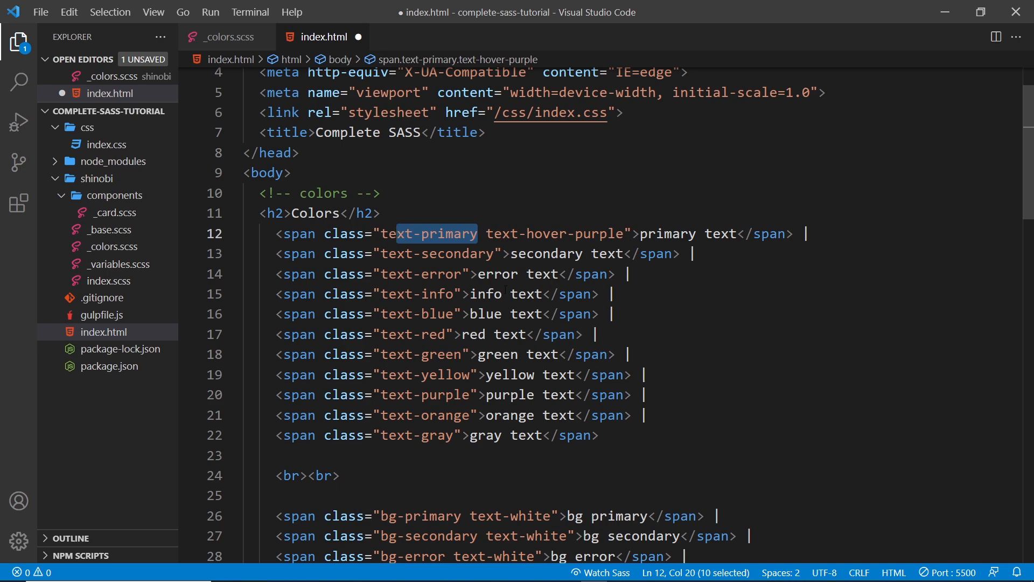
pyautogui.doubleClick(721, 233)
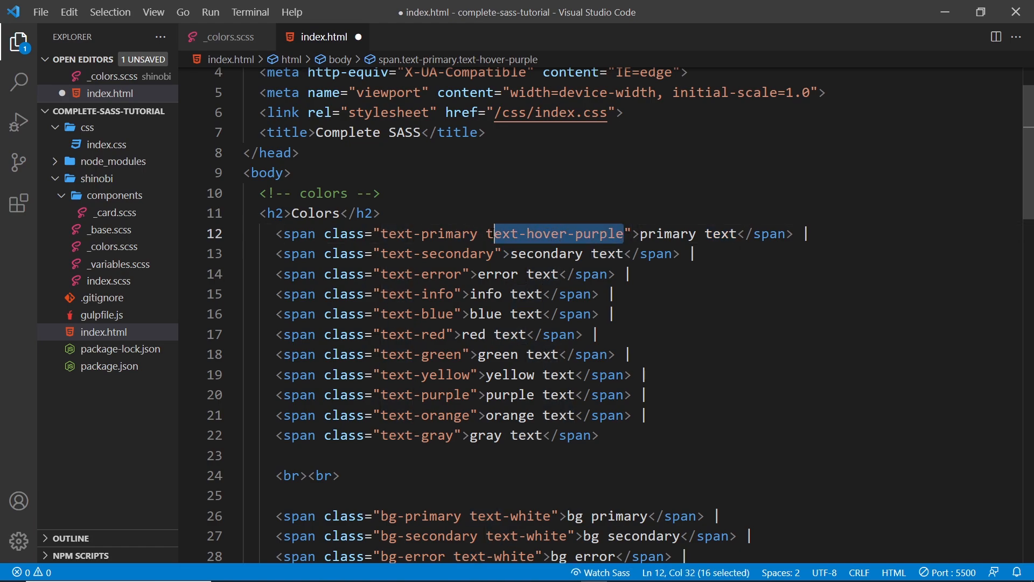
pyautogui.press('Delete')
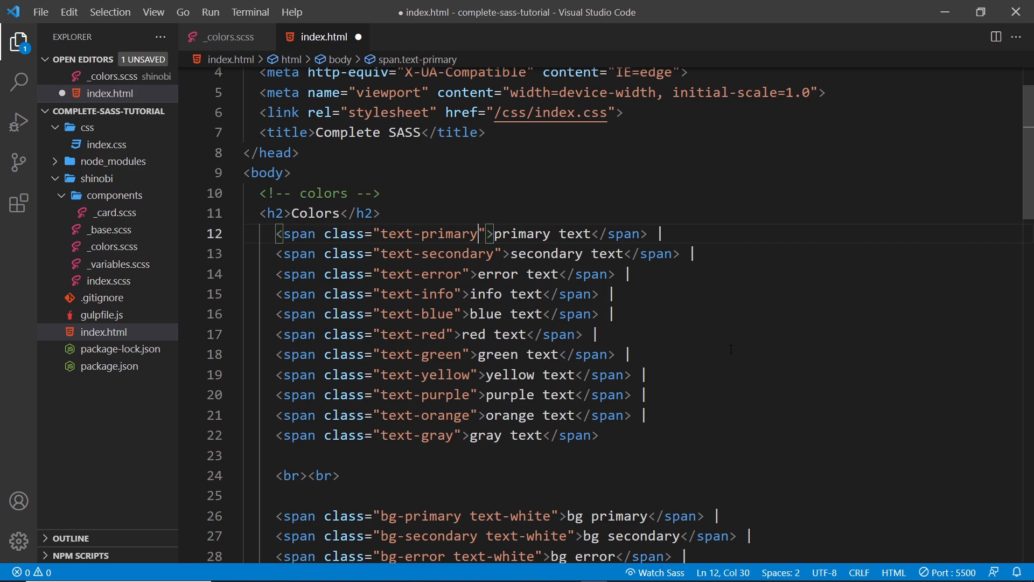
pyautogui.click(227, 36)
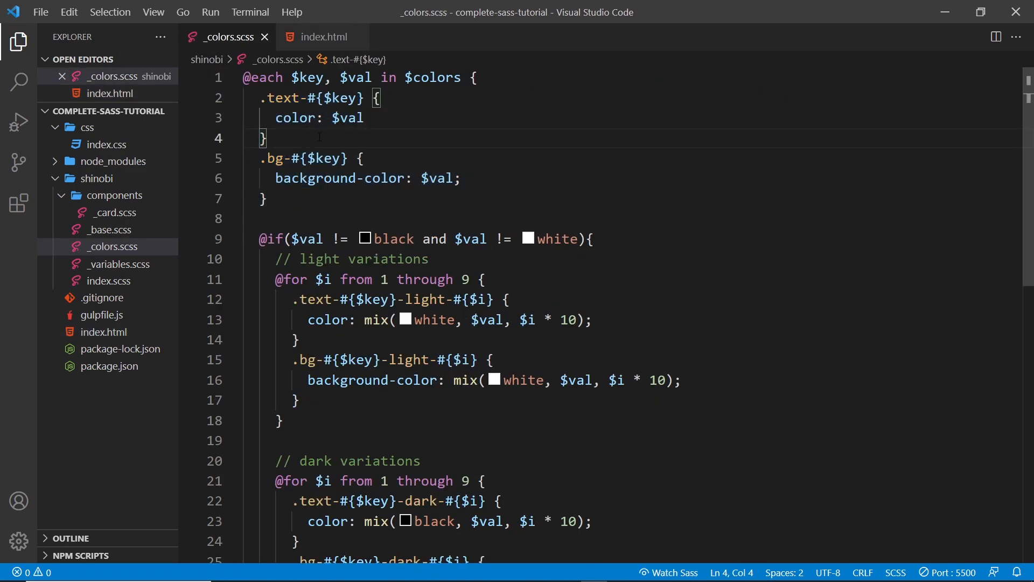
# - Add a .text-hover-#{$key} rule with color: $val after the .text rule
pyautogui.press('Enter')
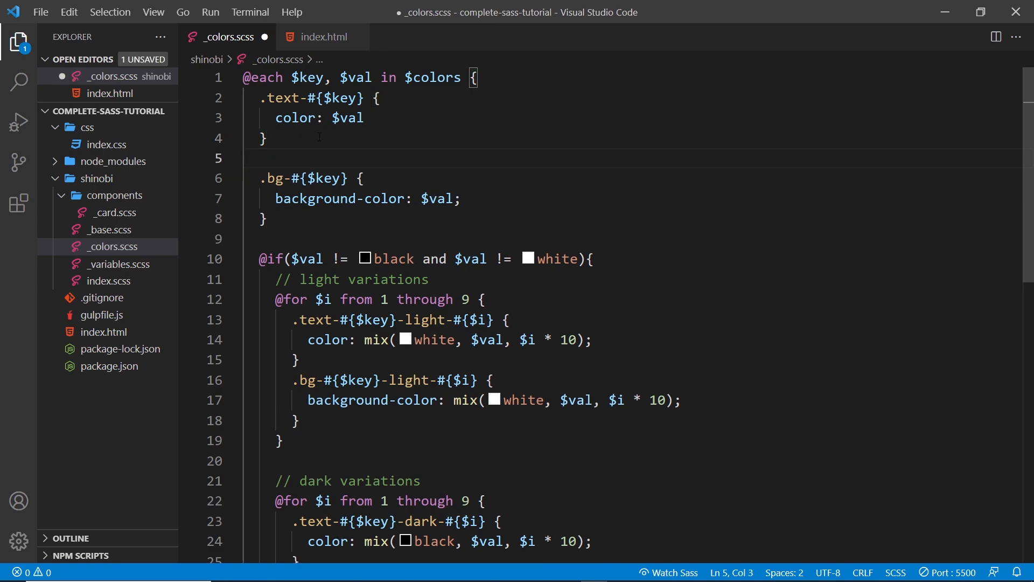
pyautogui.write('.text-over')
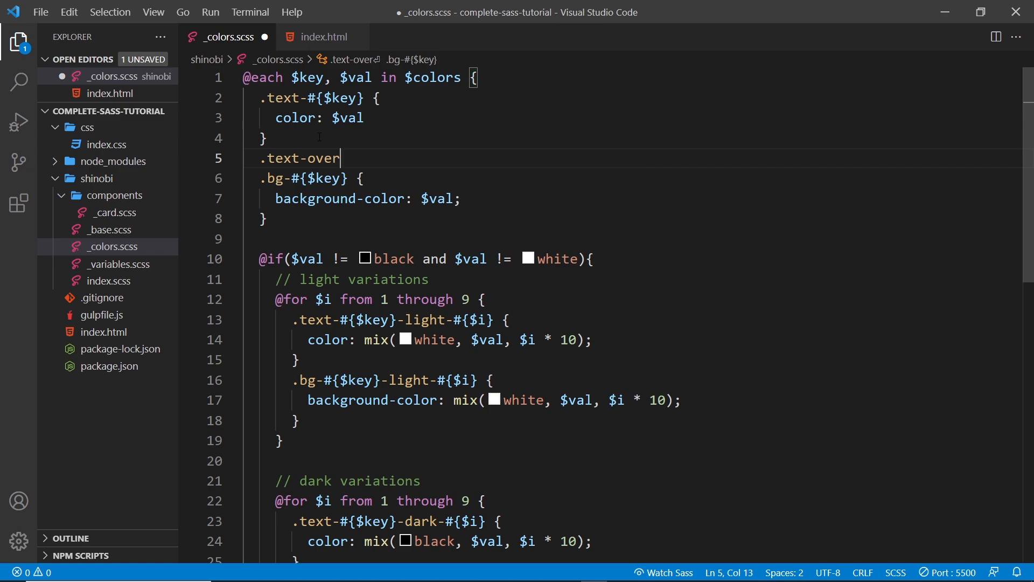
pyautogui.write('-')
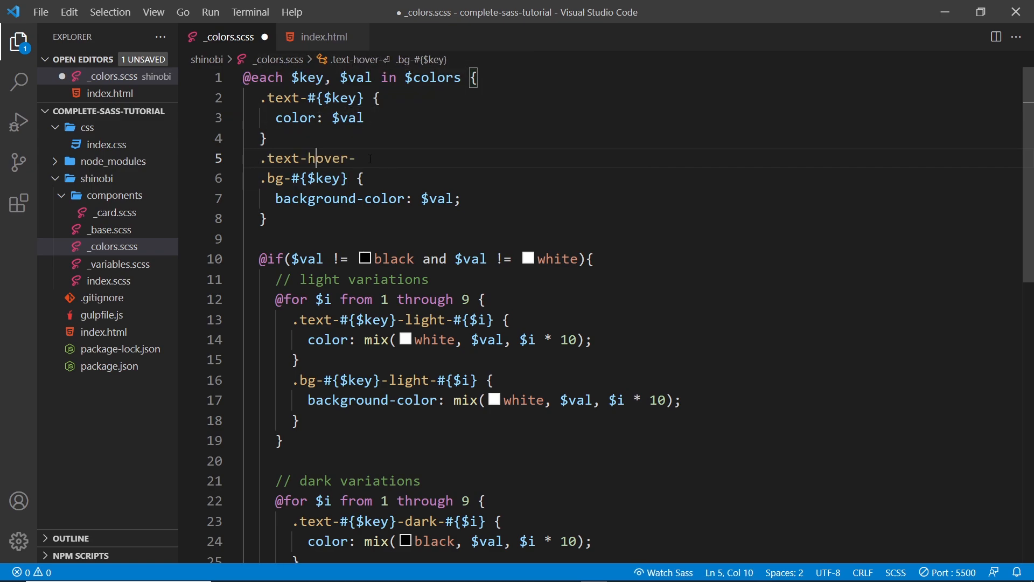
pyautogui.write('#')
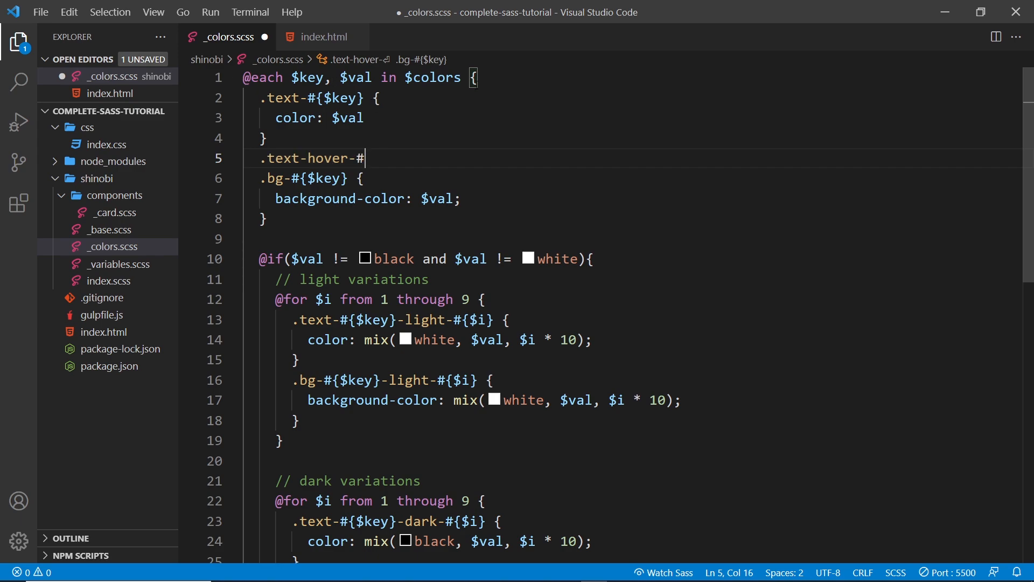
pyautogui.write('{$')
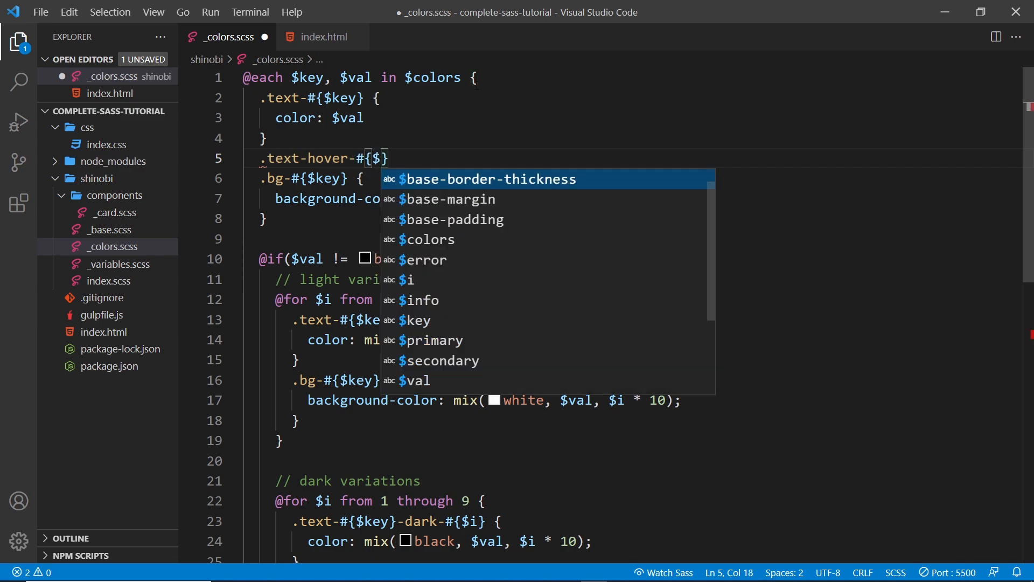
pyautogui.write('key')
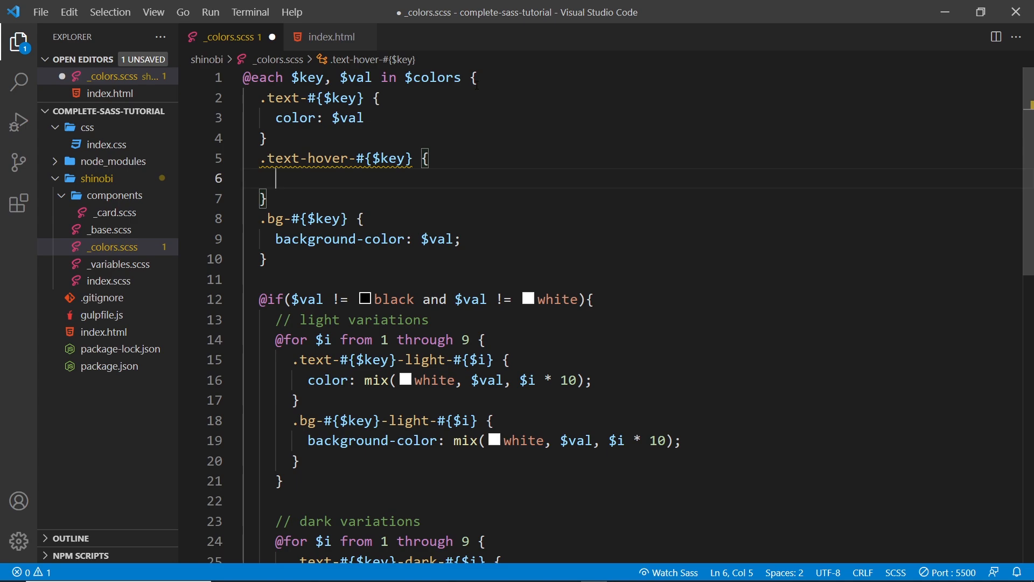
pyautogui.write('color:')
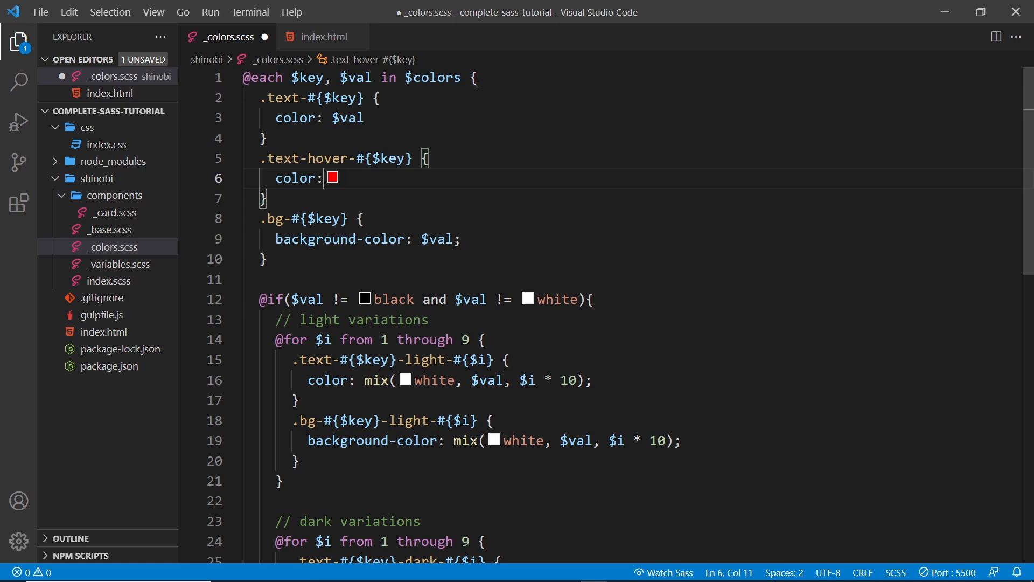
pyautogui.write('val')
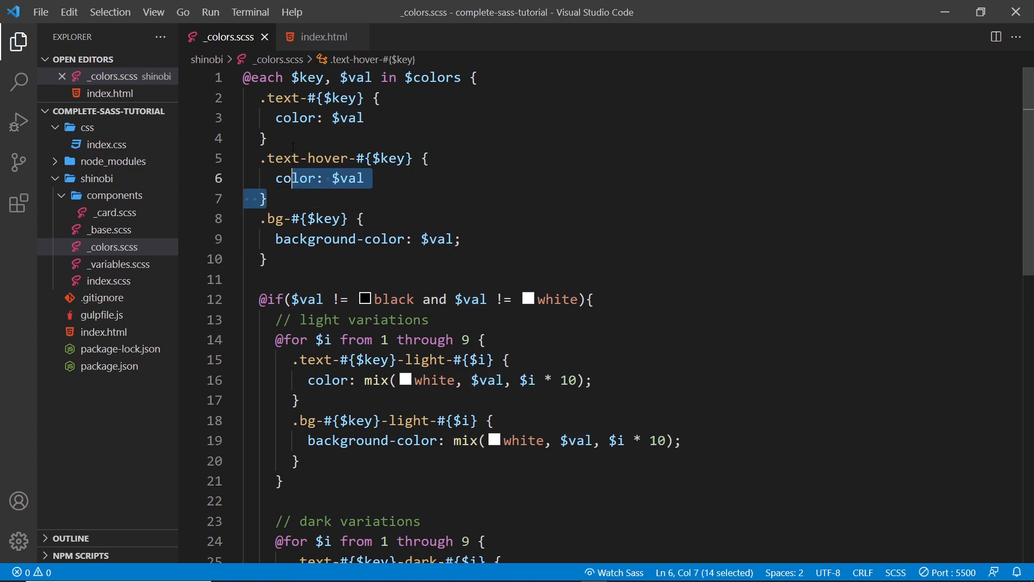
# - Append :hover to the .text-hover-#{$key} selector
pyautogui.click(427, 158)
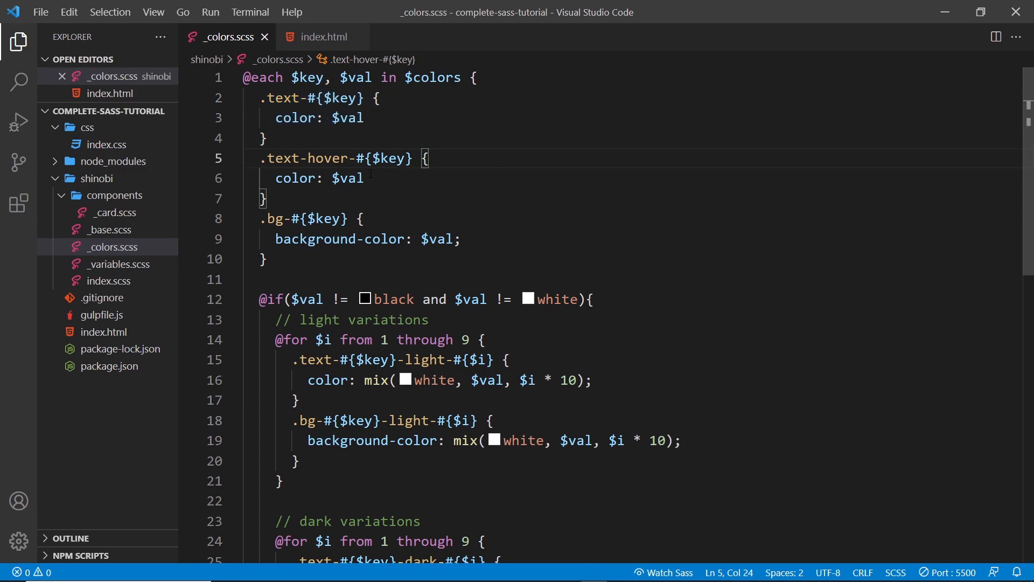
pyautogui.doubleClick(347, 178)
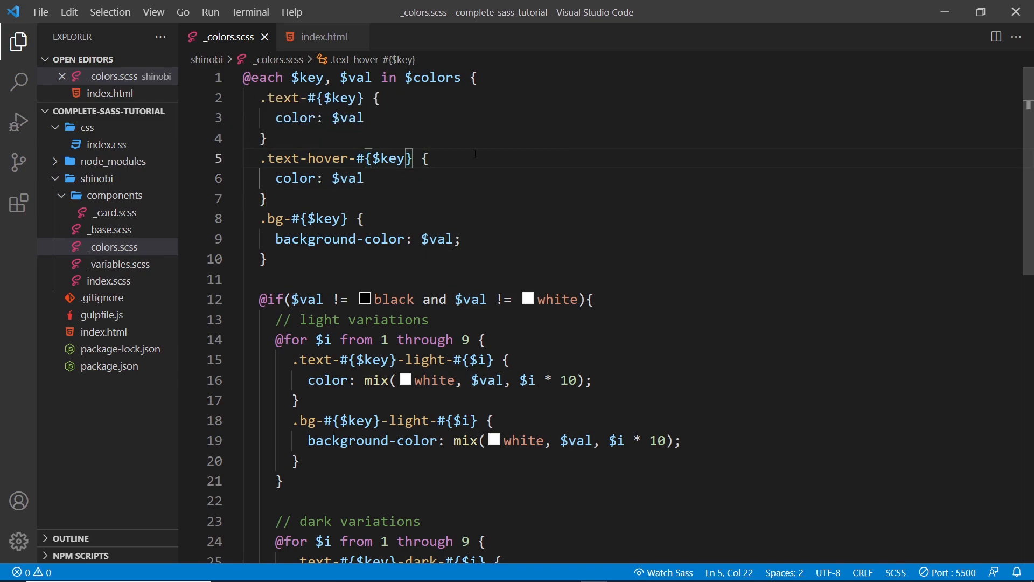
pyautogui.write(':hover')
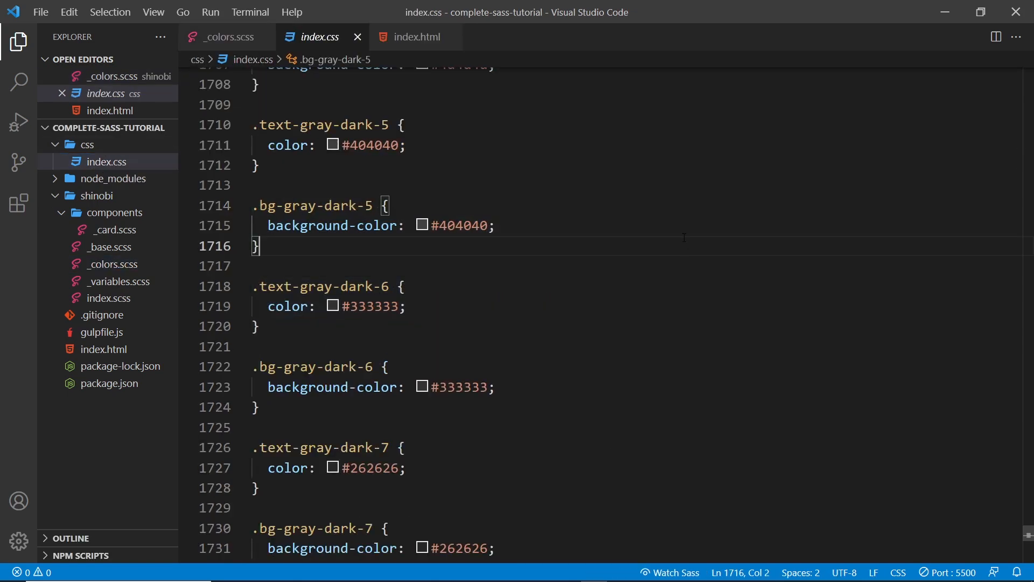
# - Search compiled index.css for 'hover'
pyautogui.write('hover')
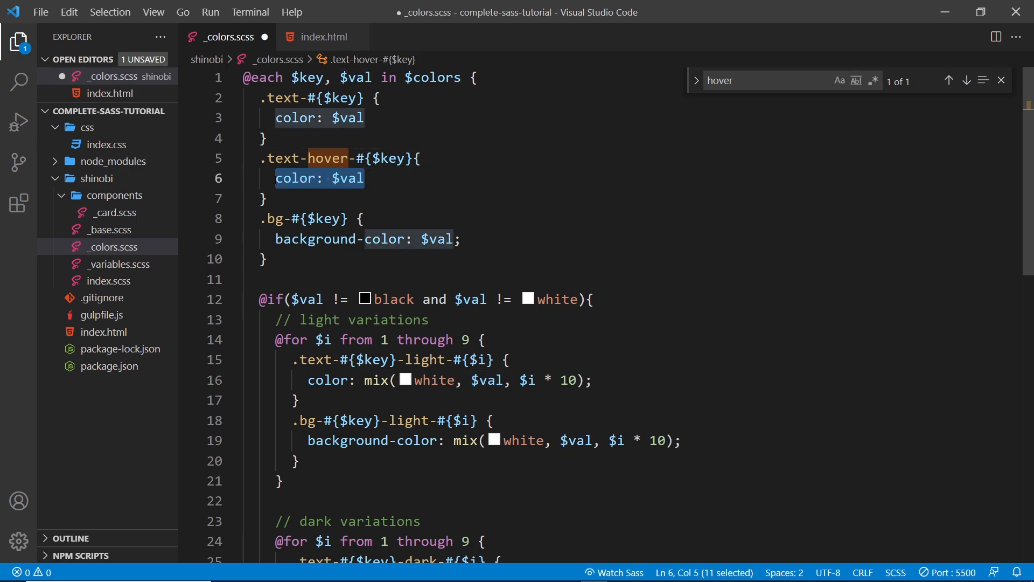
# - Replace the hover rule's declaration with a nested &:hover block setting color: $val
pyautogui.press('Delete')
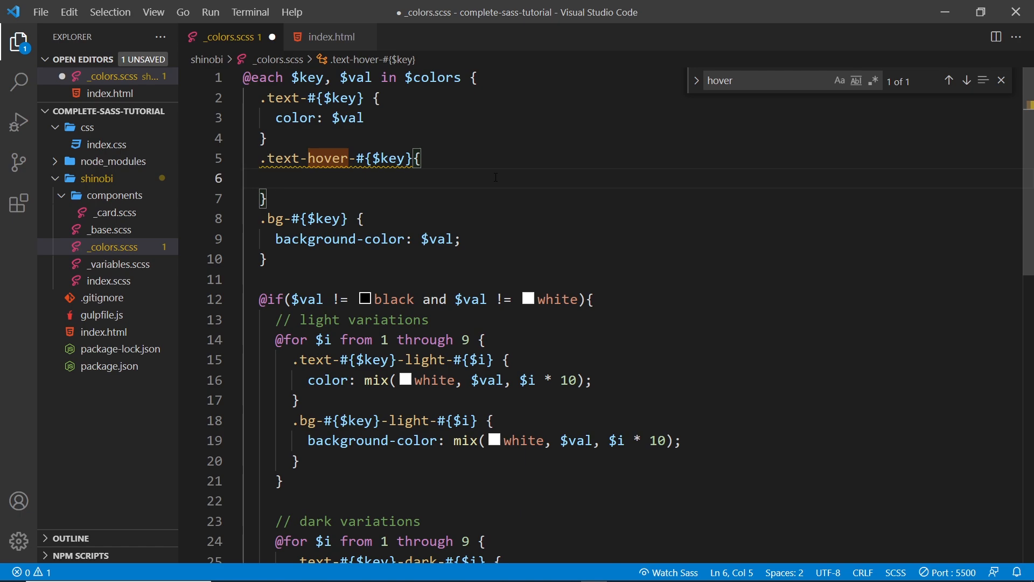
pyautogui.write('&')
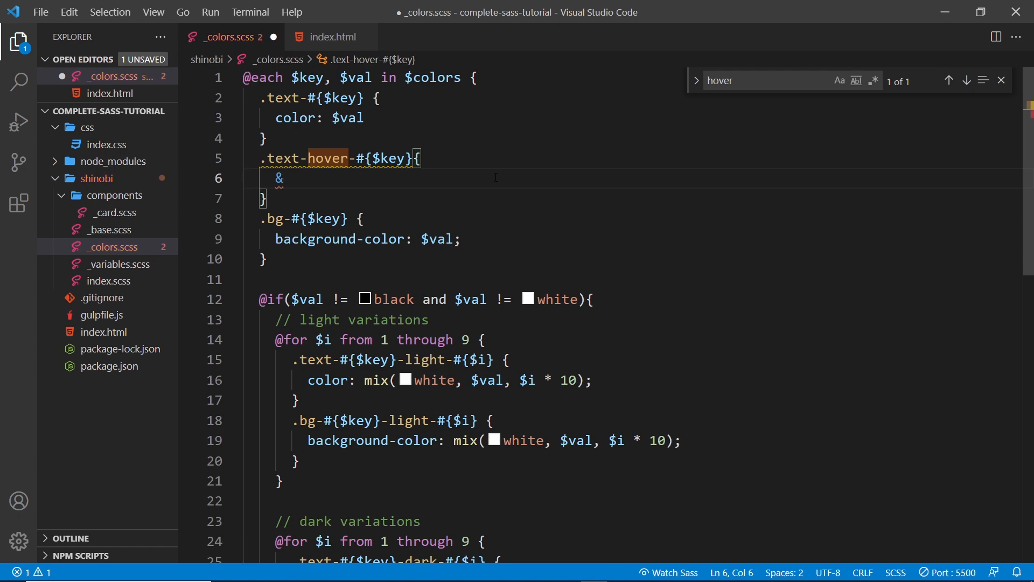
pyautogui.write(':')
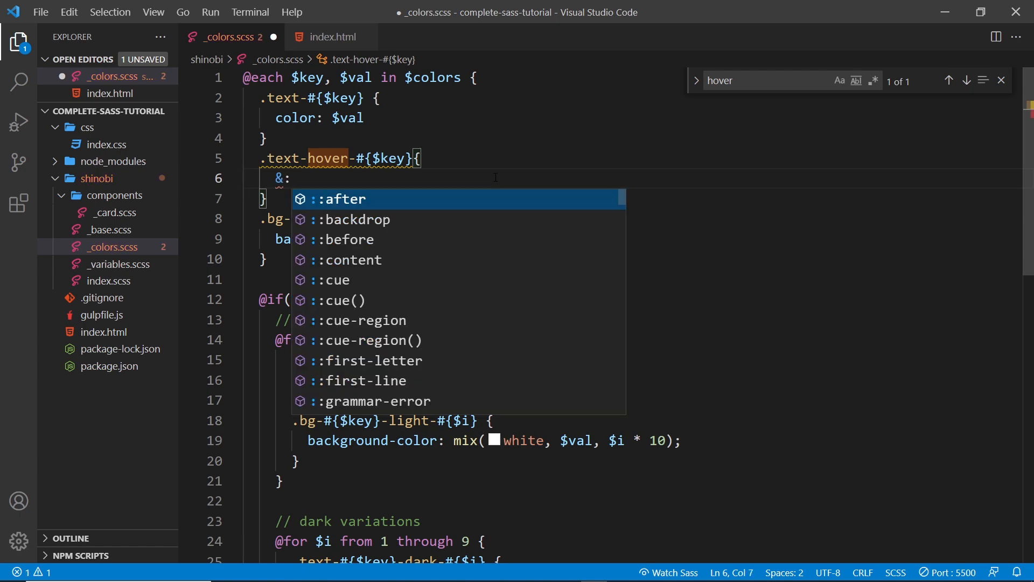
pyautogui.scroll(-3)
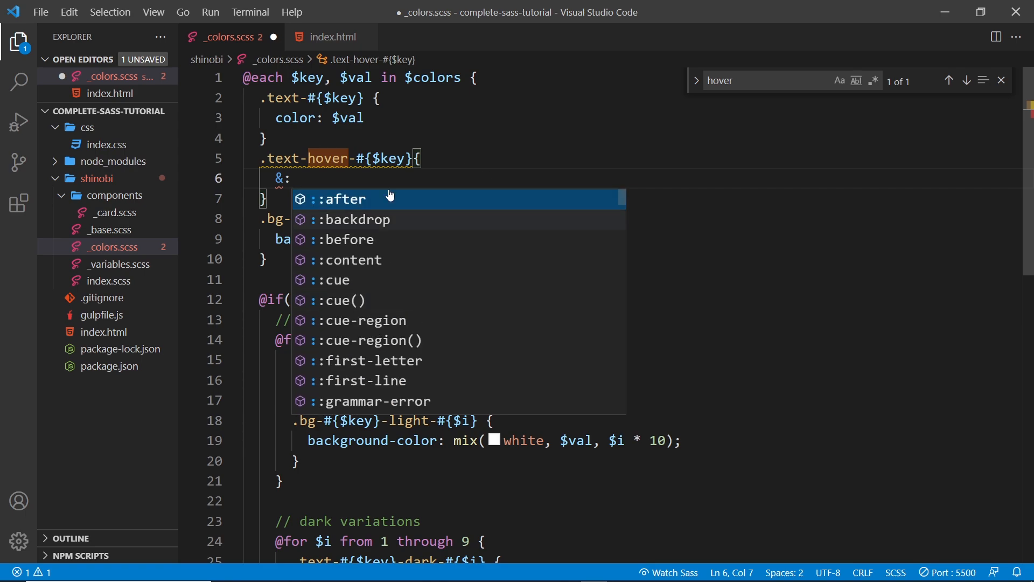
pyautogui.write('hov')
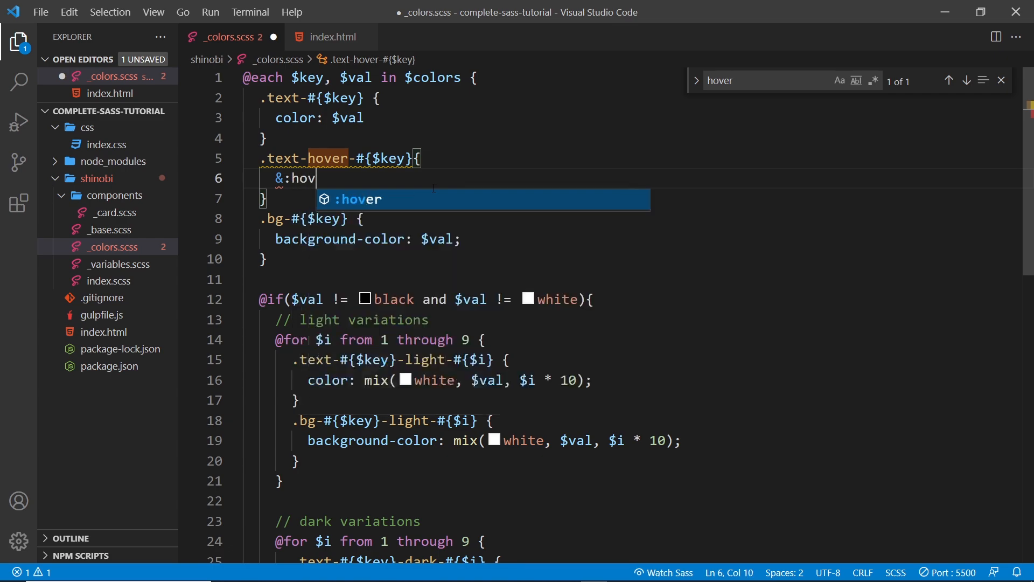
pyautogui.press('Tab')
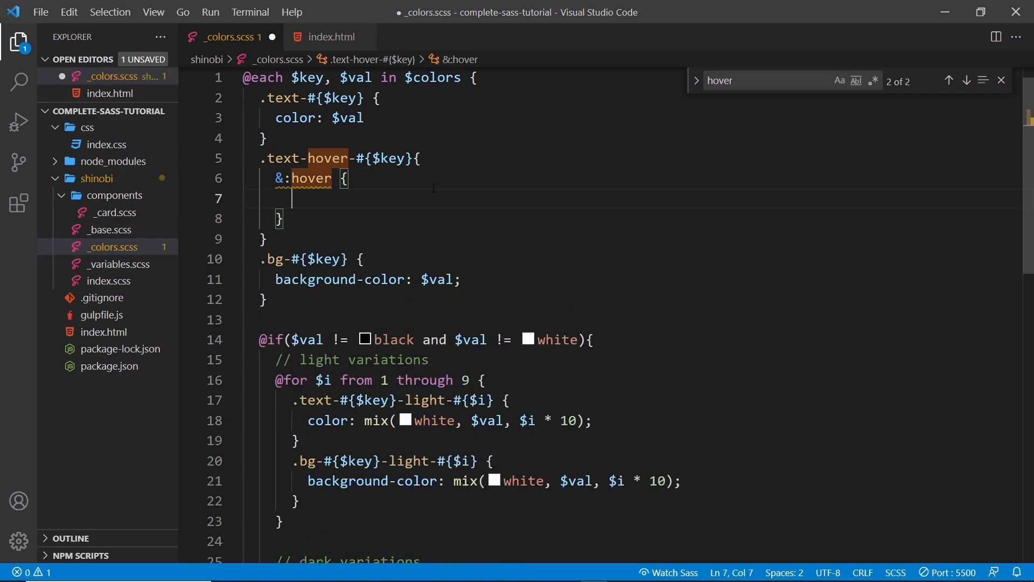
pyautogui.write('color: $val')
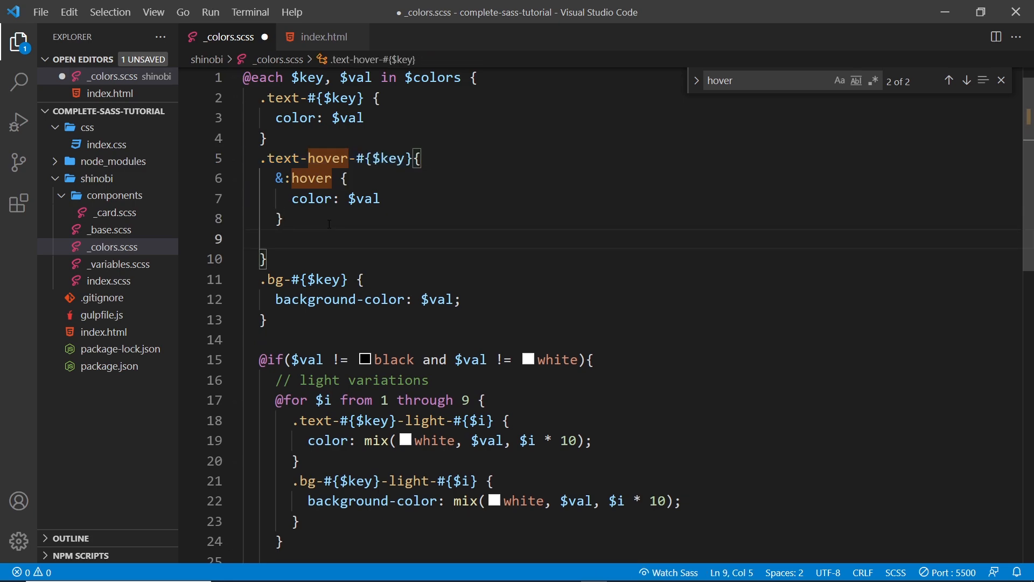
pyautogui.write('&:last-child')
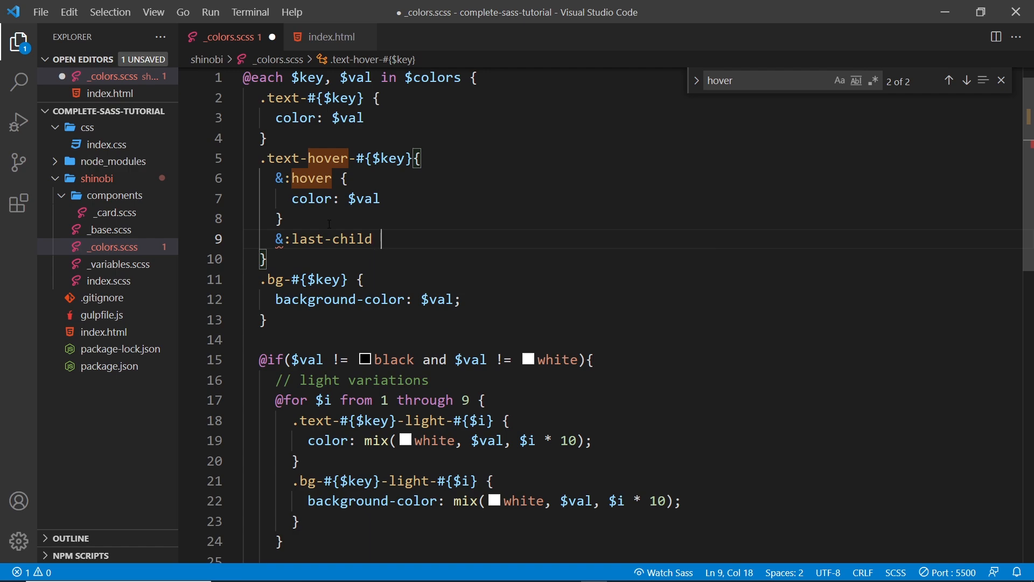
pyautogui.write('{')
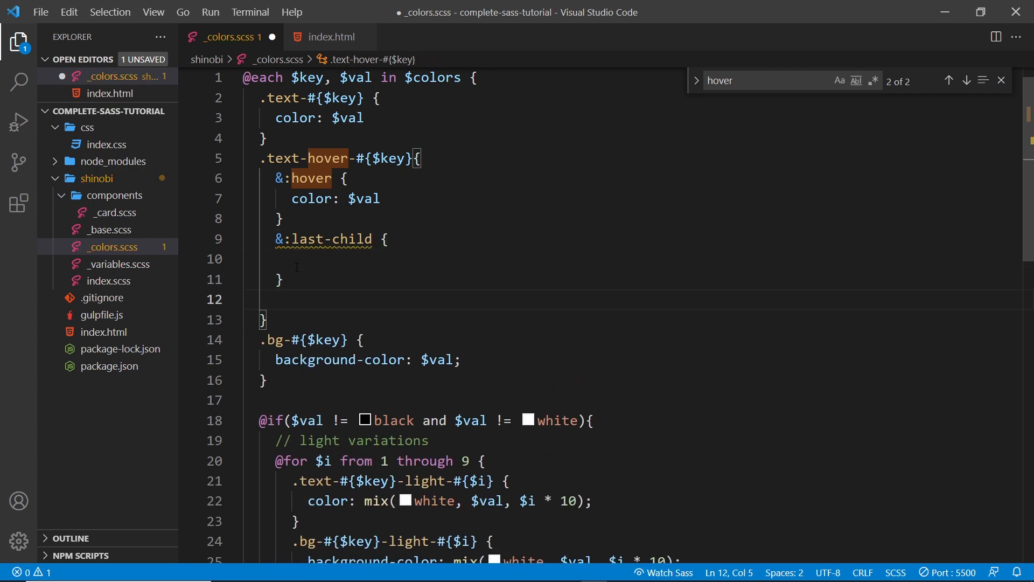
pyautogui.write('&')
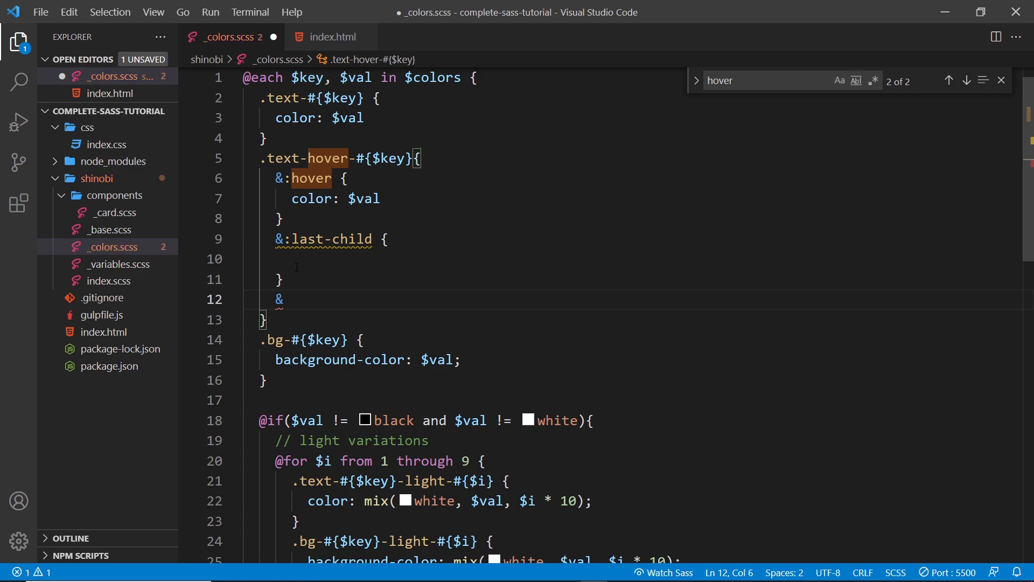
pyautogui.write(':nth-child')
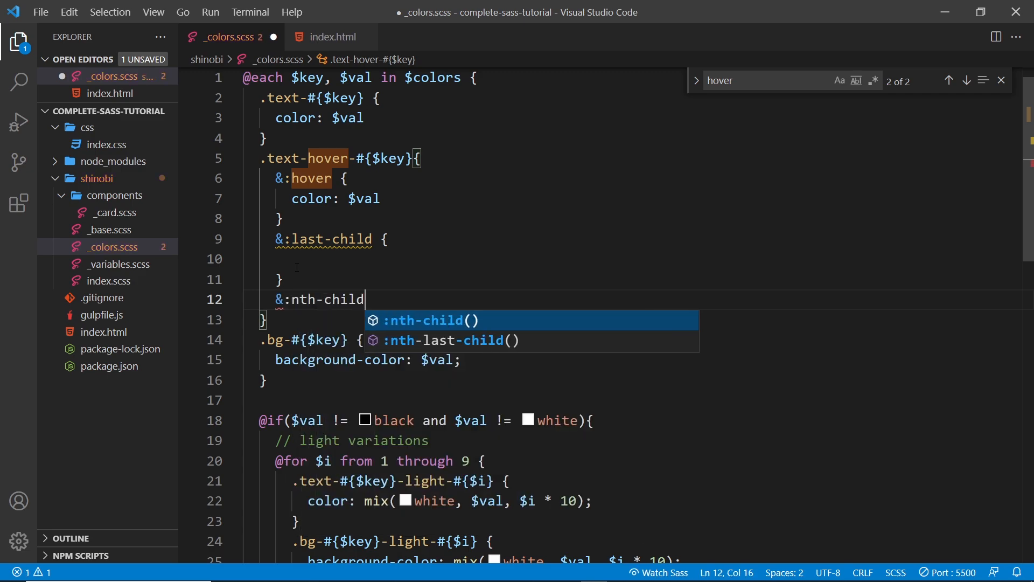
pyautogui.write('(2) {')
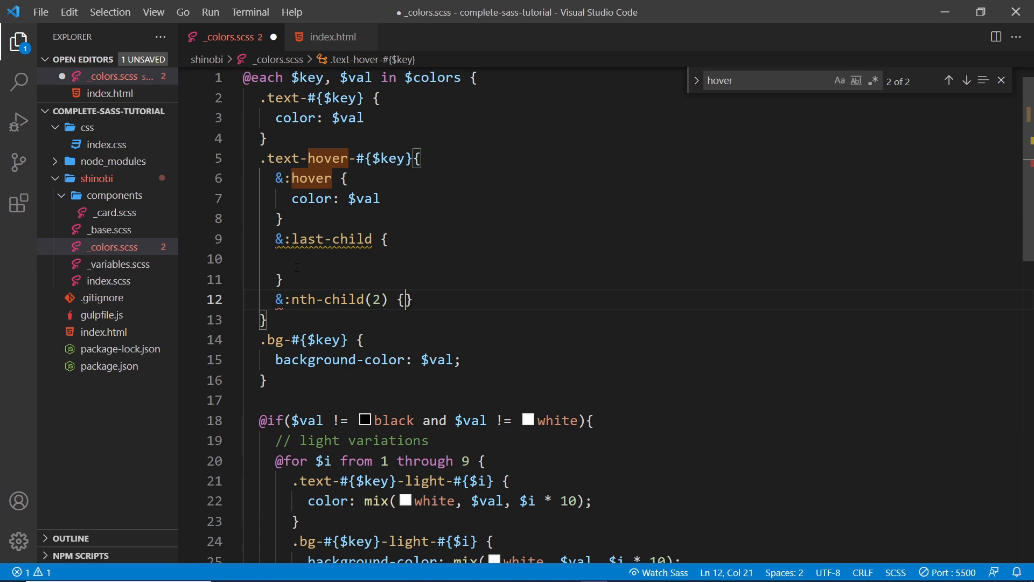
pyautogui.press('Enter')
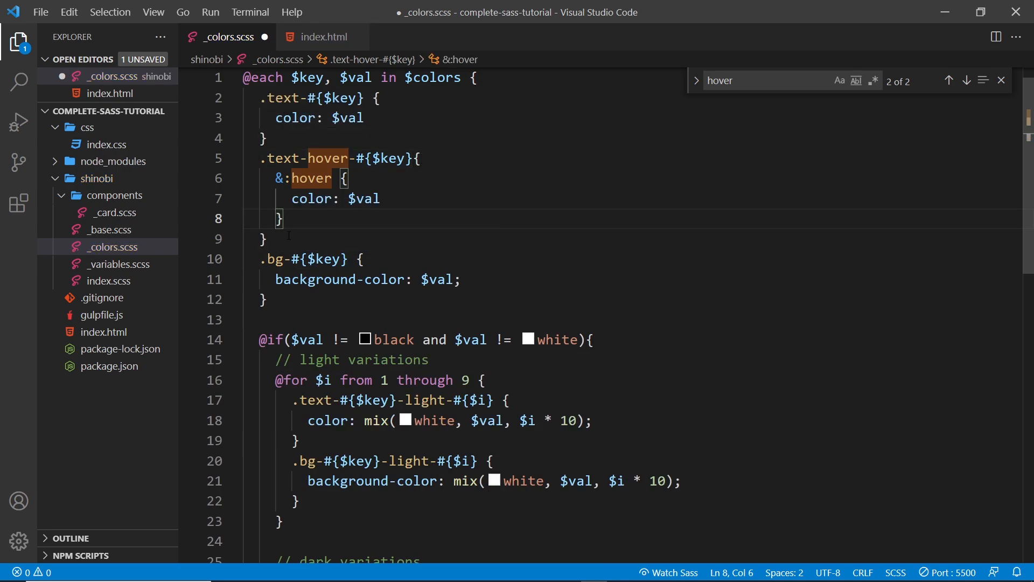
# - Copy the text-hover block into the light loop, suffixing its class with -light-#{$i}
pyautogui.moveTo(265, 158); pyautogui.dragTo(264, 238)
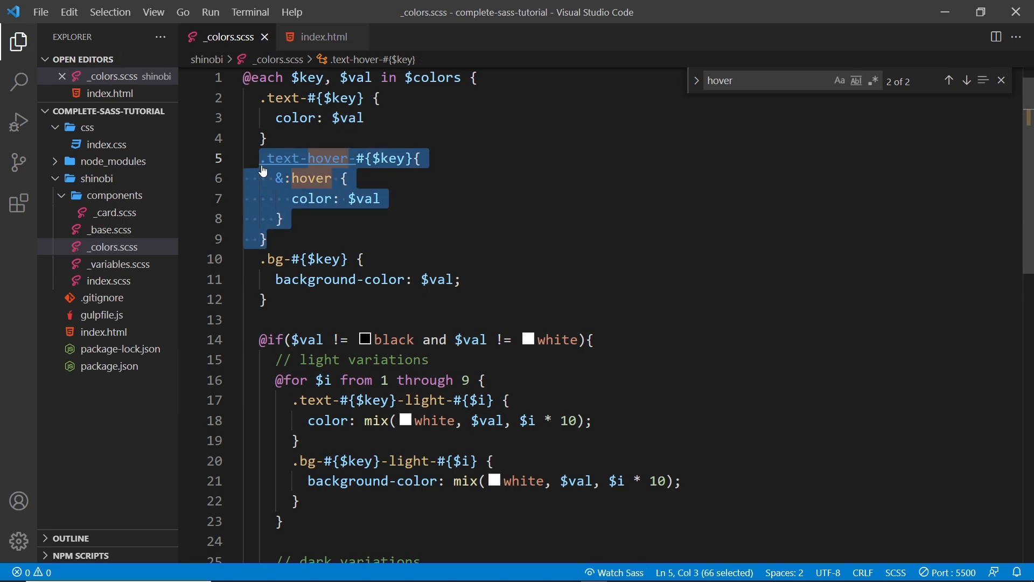
pyautogui.click(287, 178)
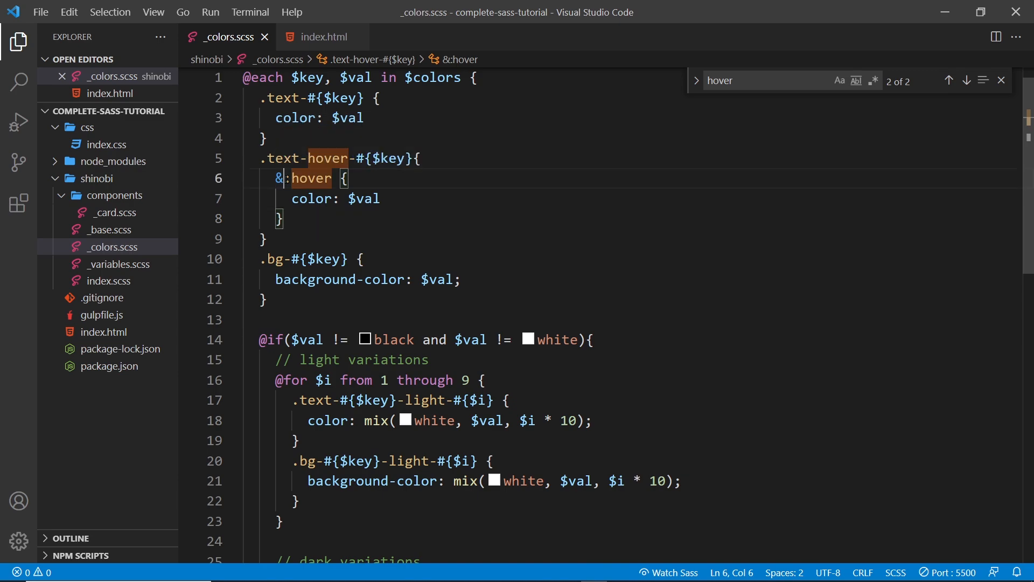
pyautogui.scroll(-3)
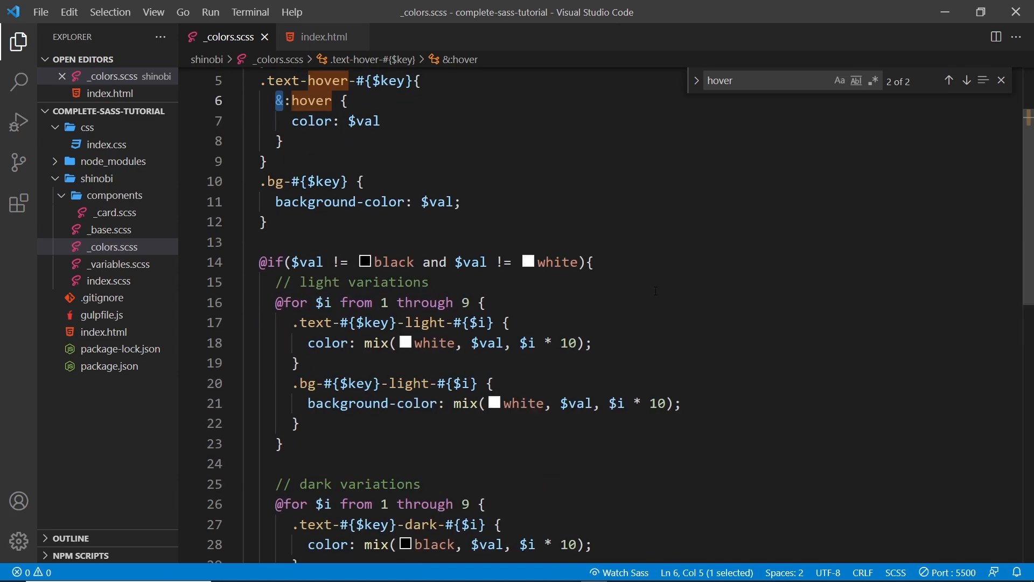
pyautogui.scroll(-3)
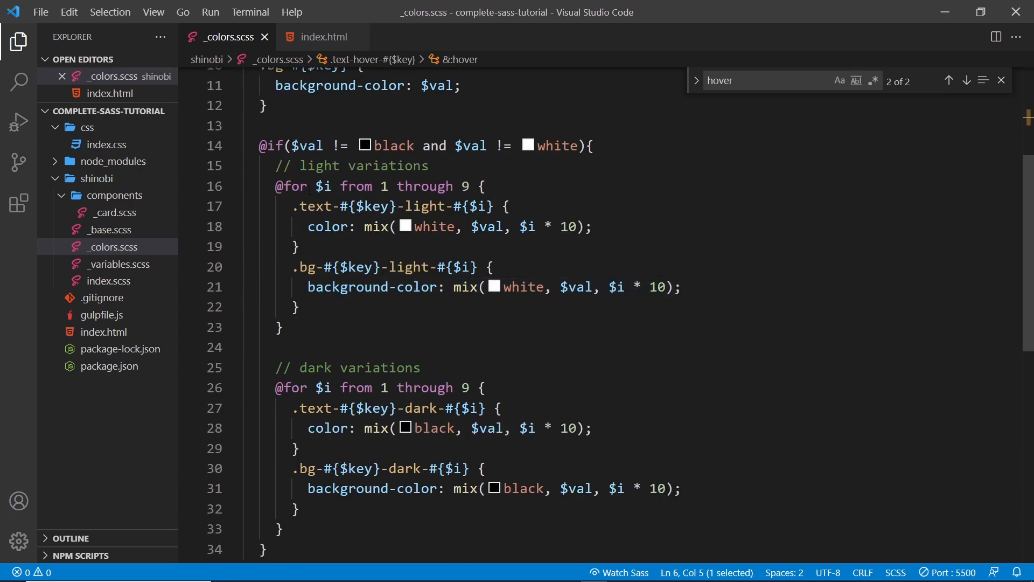
pyautogui.click(298, 246)
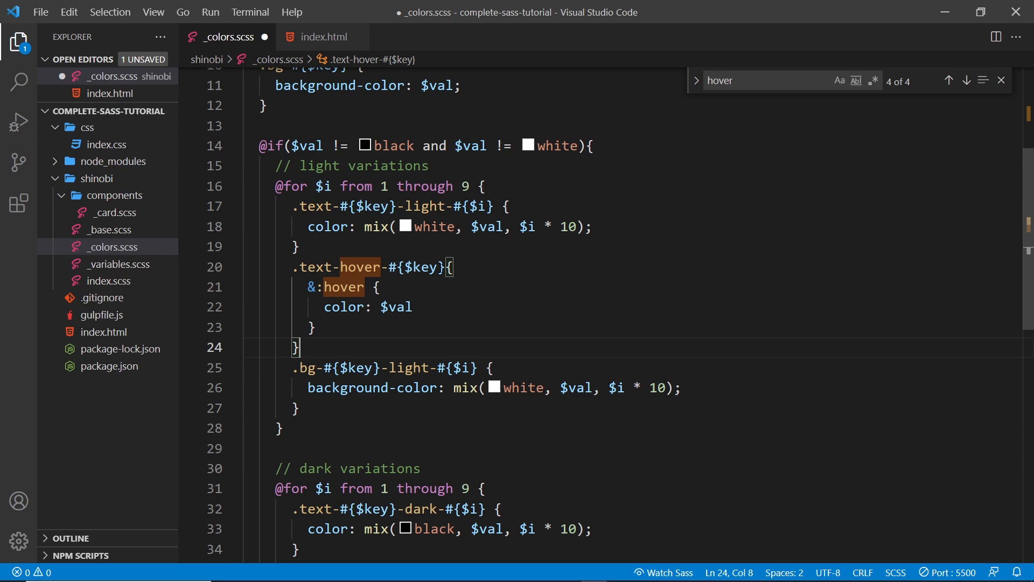
pyautogui.write('-light-')
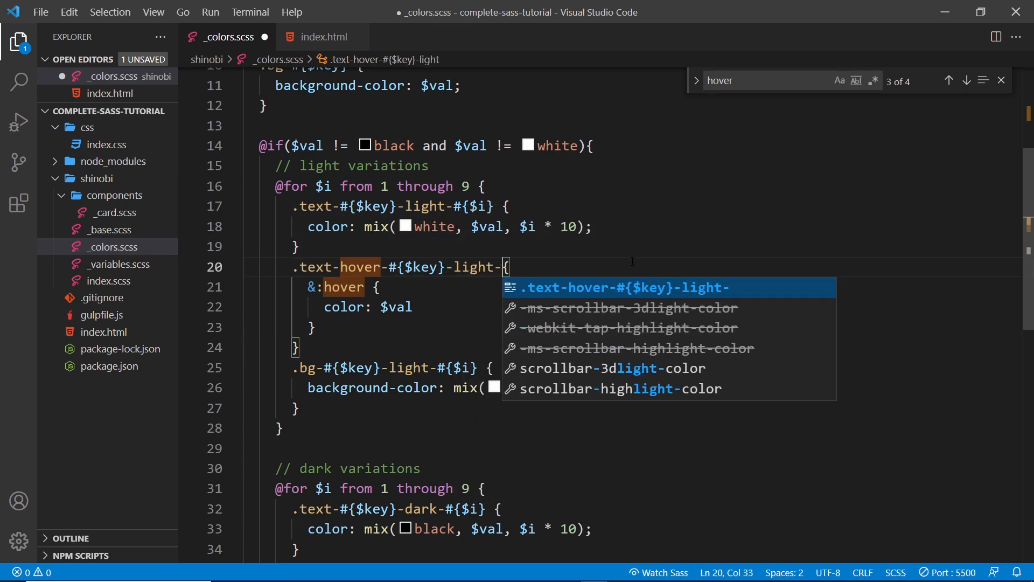
pyautogui.write('#{}{')
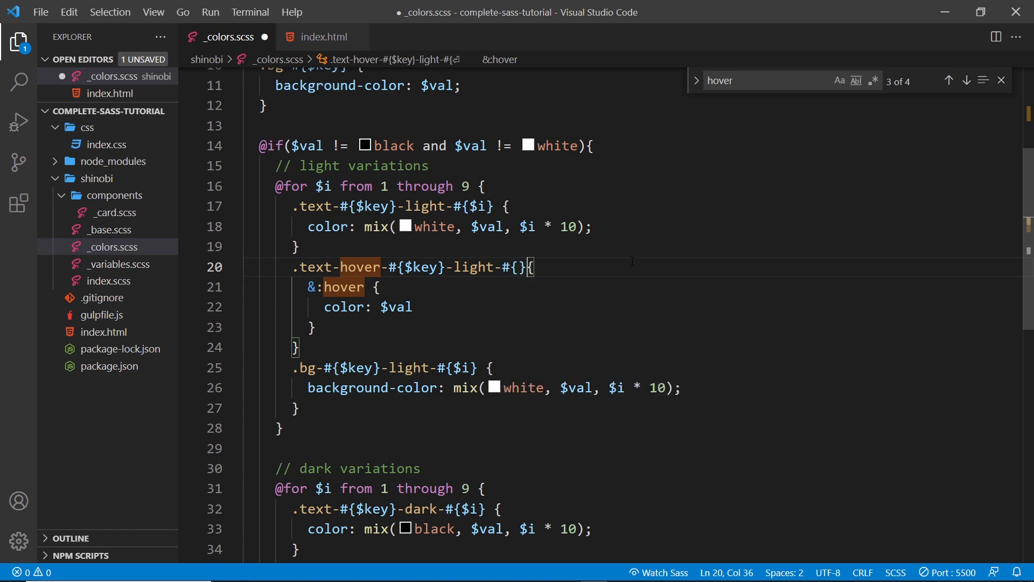
pyautogui.write('$i')
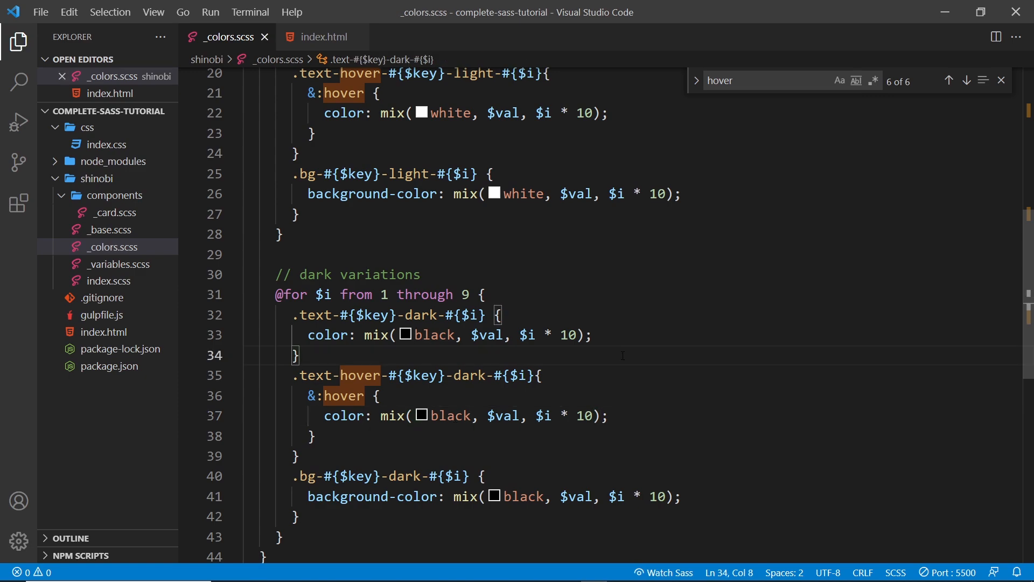
# - Check the 'hover me' link's text-hover-orange-light-1 class in index.html and save
pyautogui.click(323, 36)
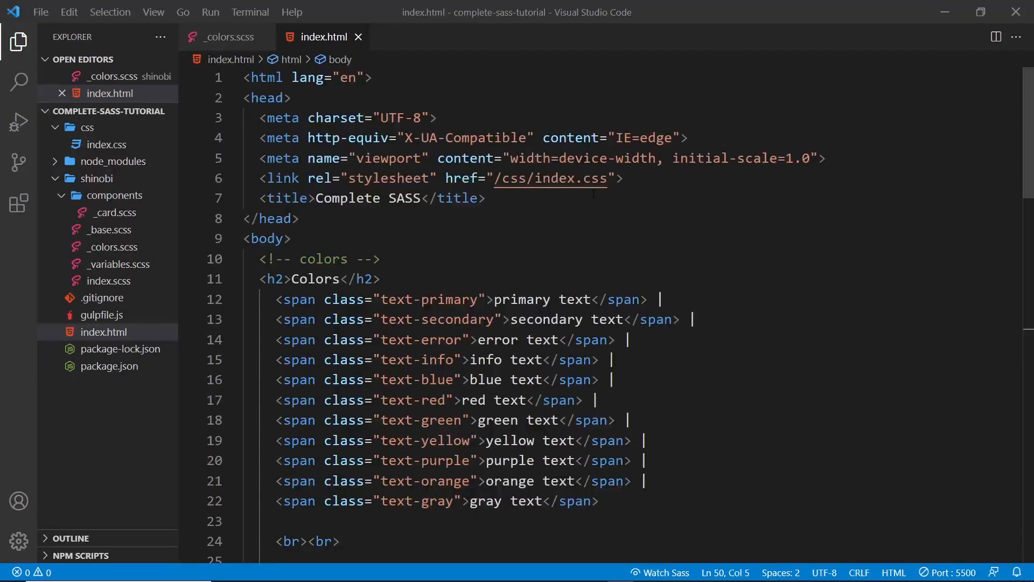
pyautogui.scroll(-3)
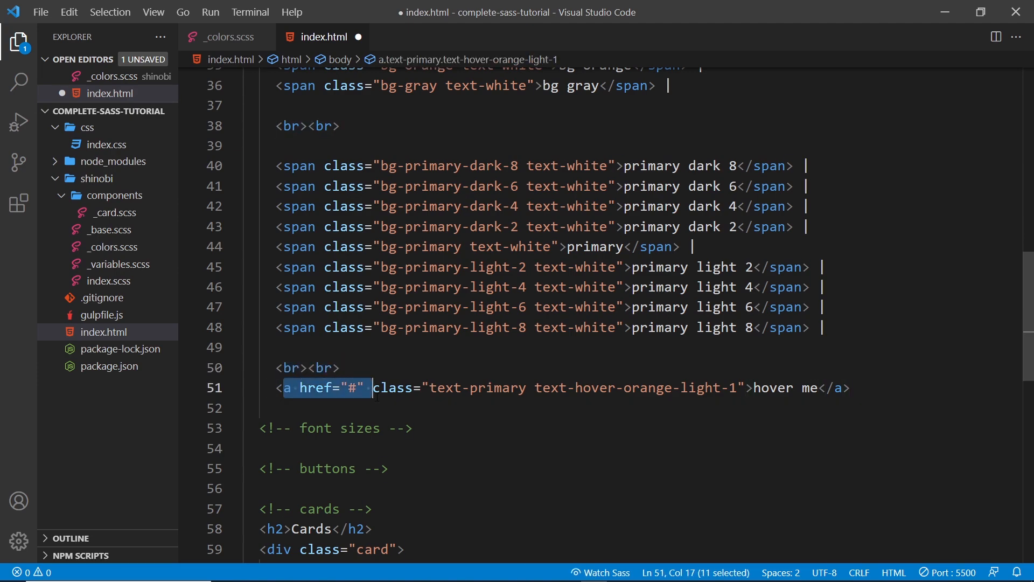
pyautogui.doubleClick(477, 388)
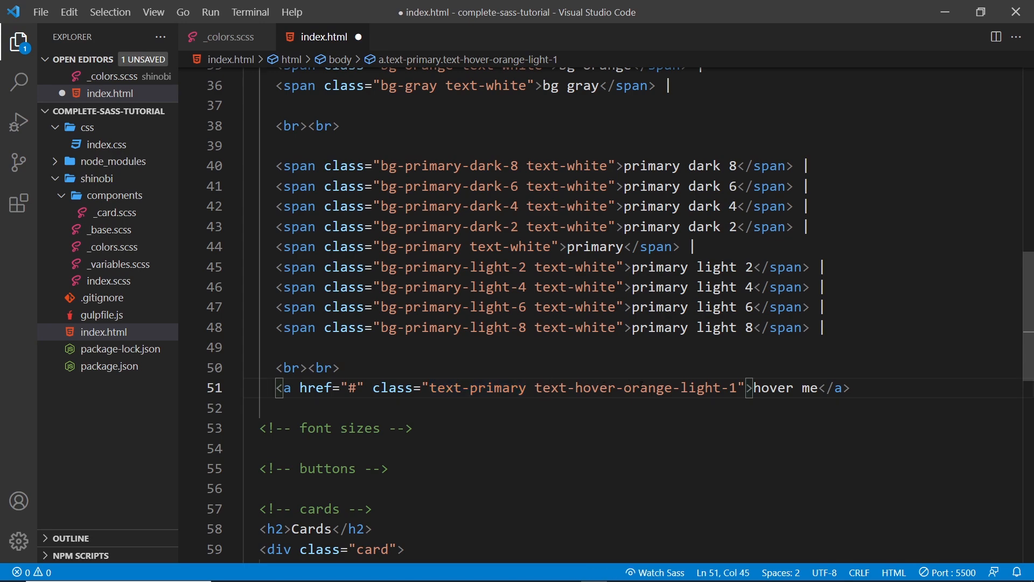
pyautogui.doubleClick(700, 388)
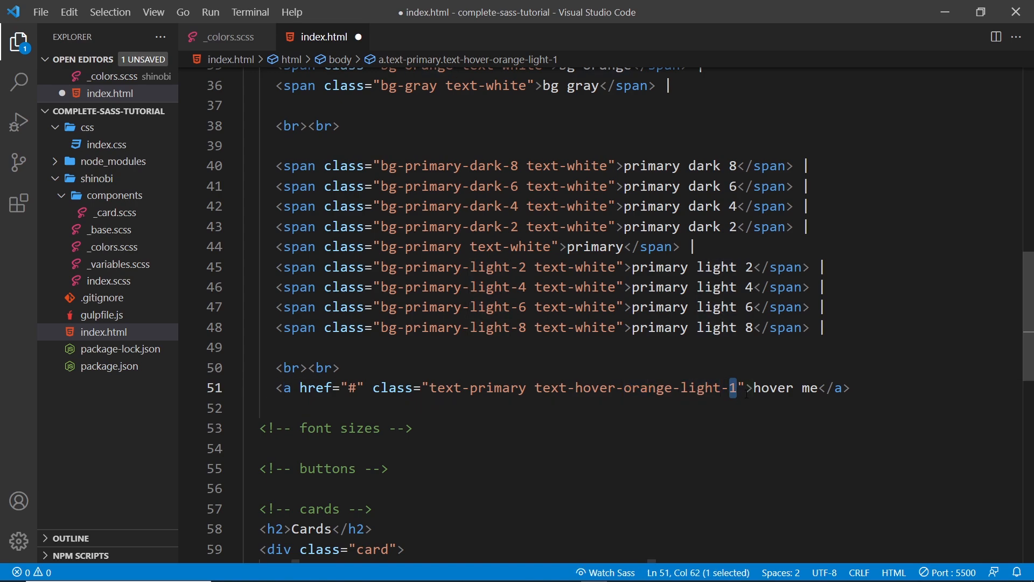
pyautogui.doubleClick(647, 387)
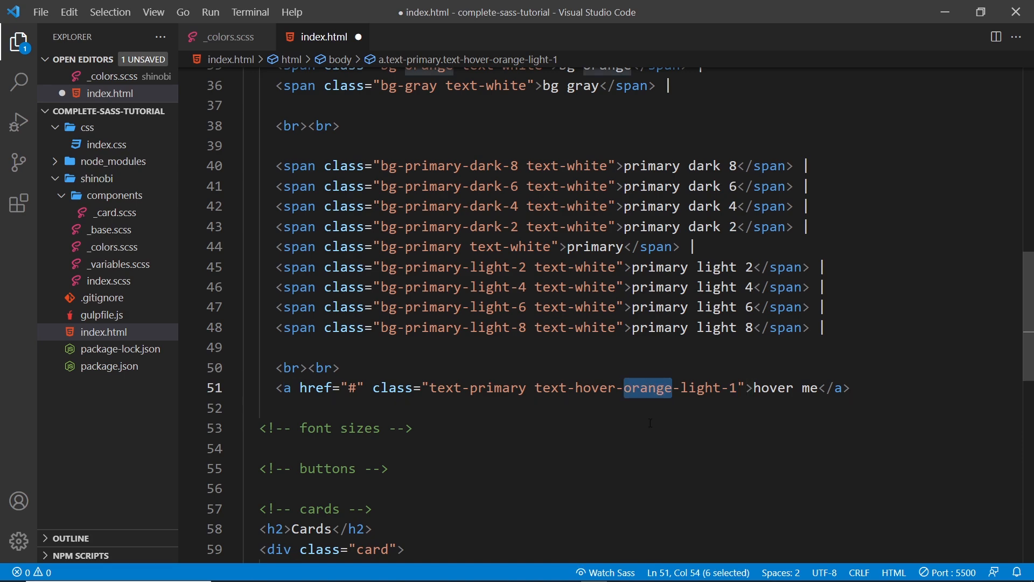
pyautogui.click(777, 427)
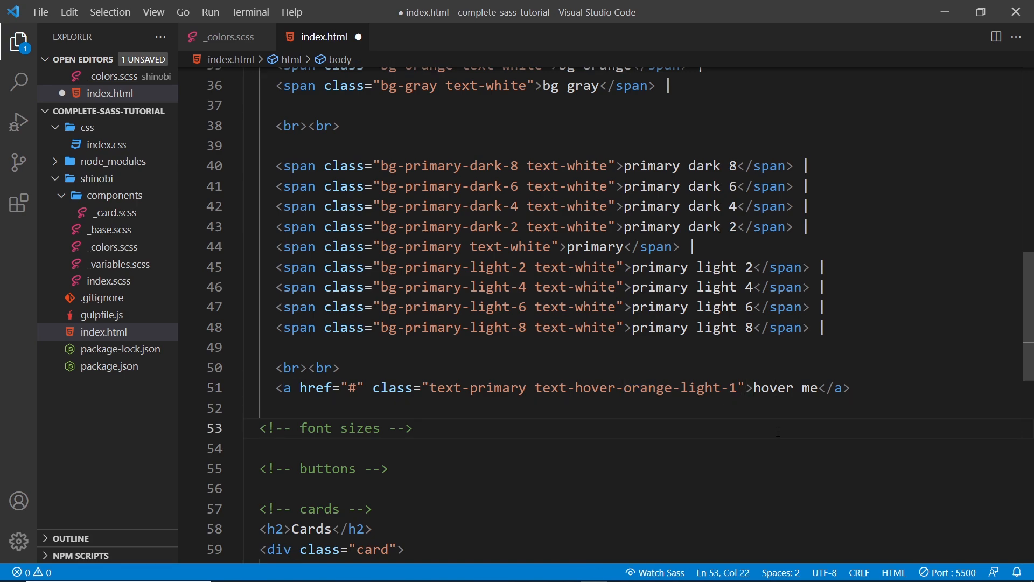
pyautogui.press('ctrl+s')
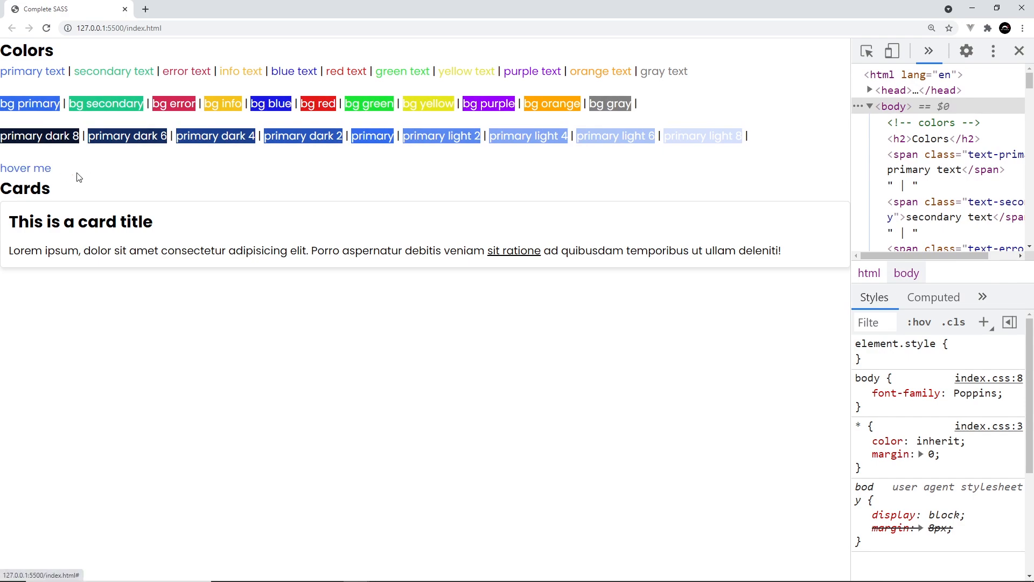
pyautogui.moveTo(26, 168)
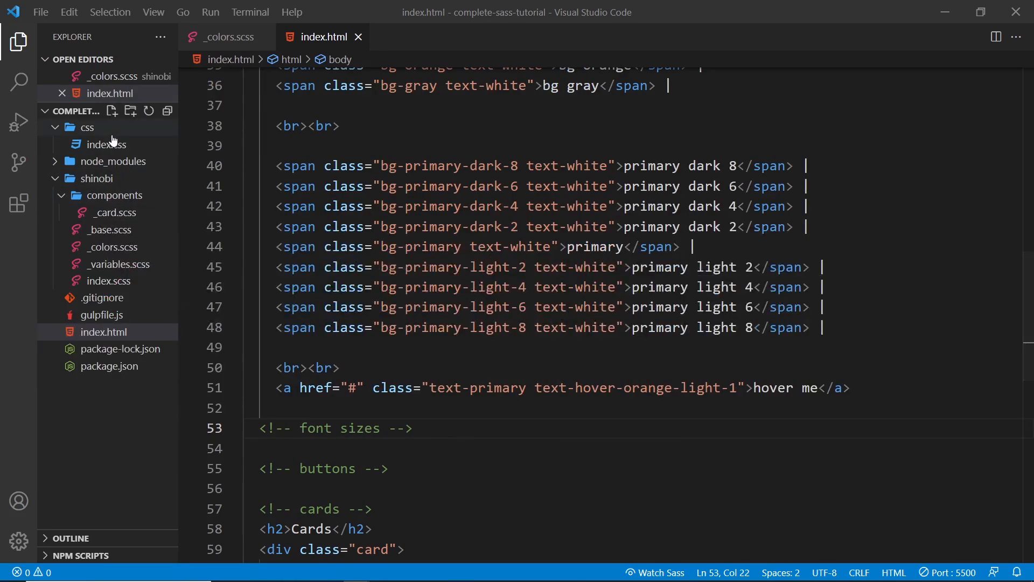
# - Open css/index.css and scroll through the compiled .text-hover :hover rules
pyautogui.click(105, 162)
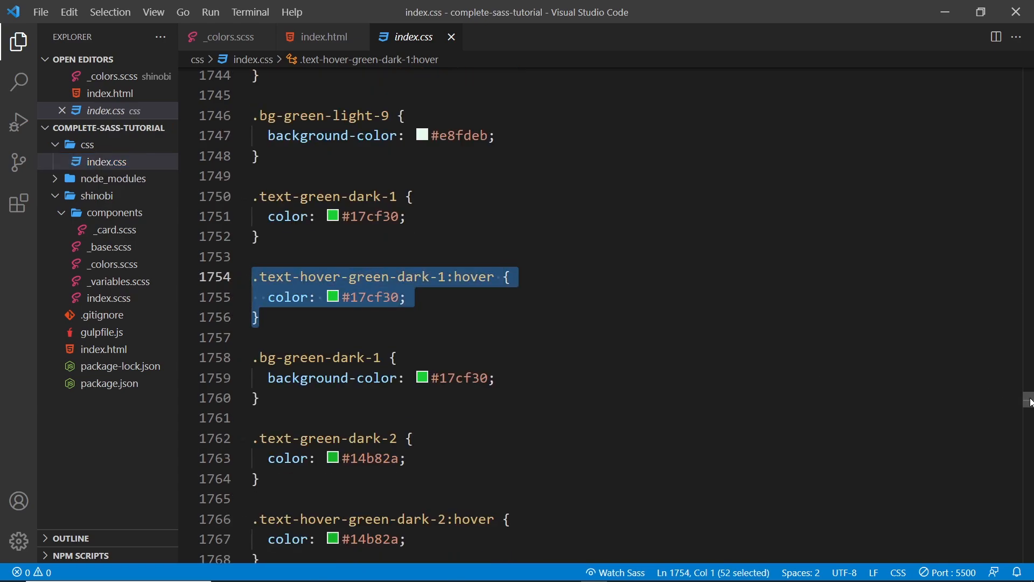
pyautogui.scroll(-3)
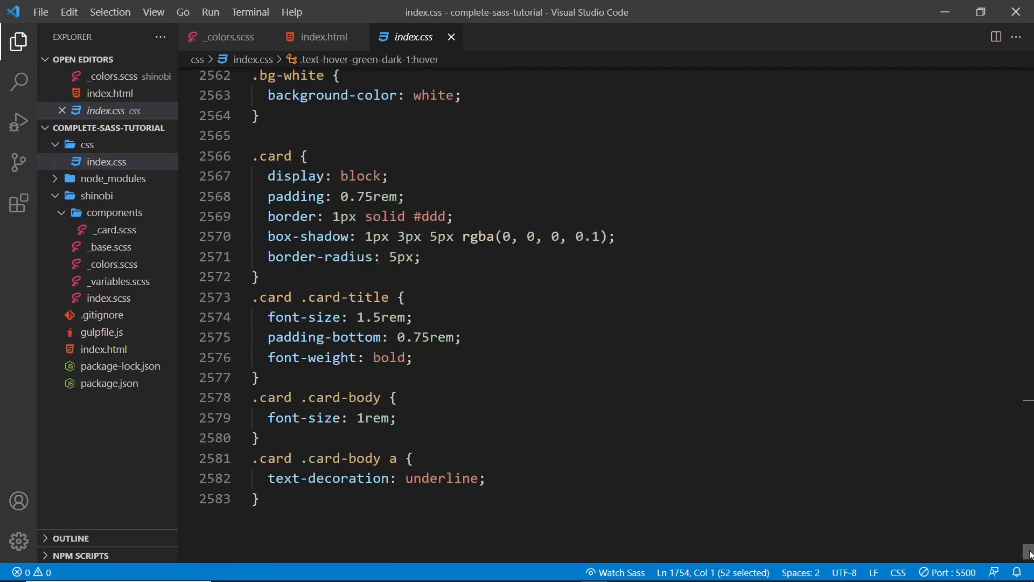